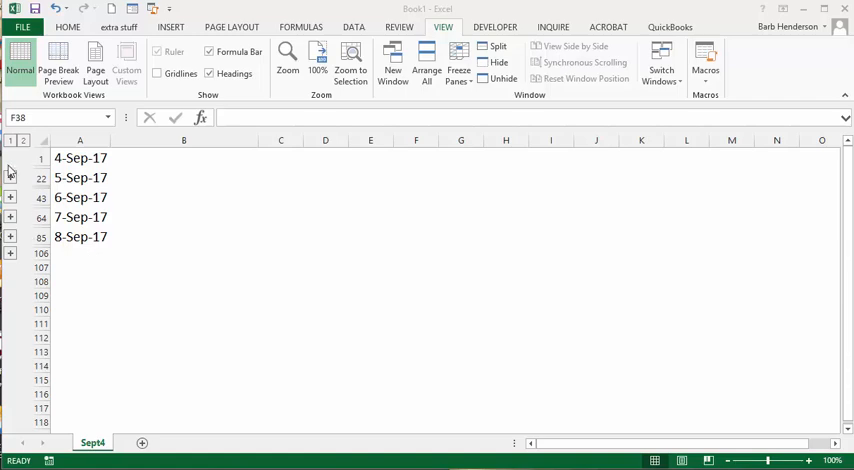
# Expand the date sections and collapse 4-Sep-17 so the 5-Sep-17 table is visible.
pyautogui.click(416, 140)
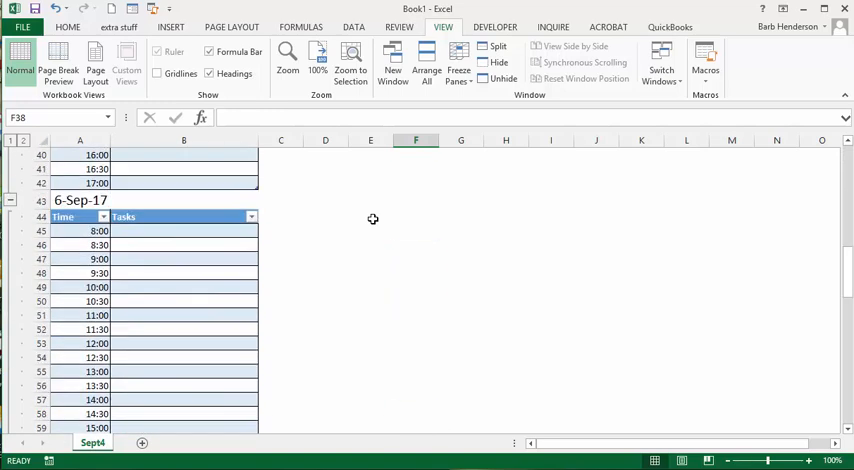
pyautogui.scroll(-3)
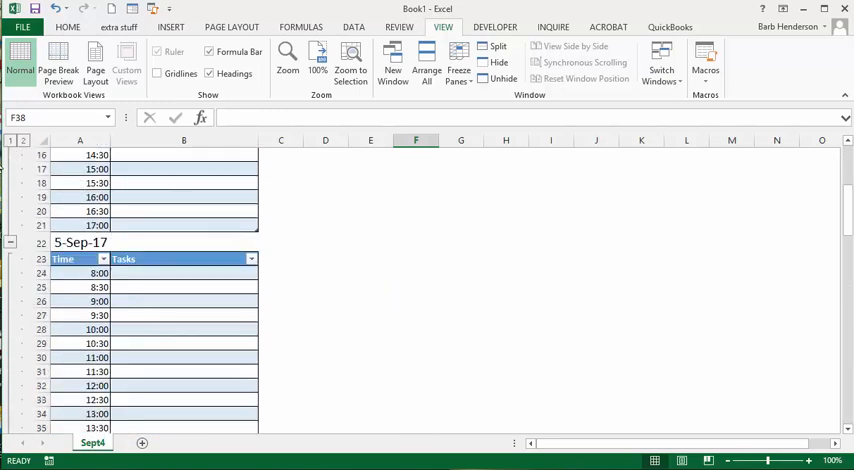
pyautogui.click(12, 140)
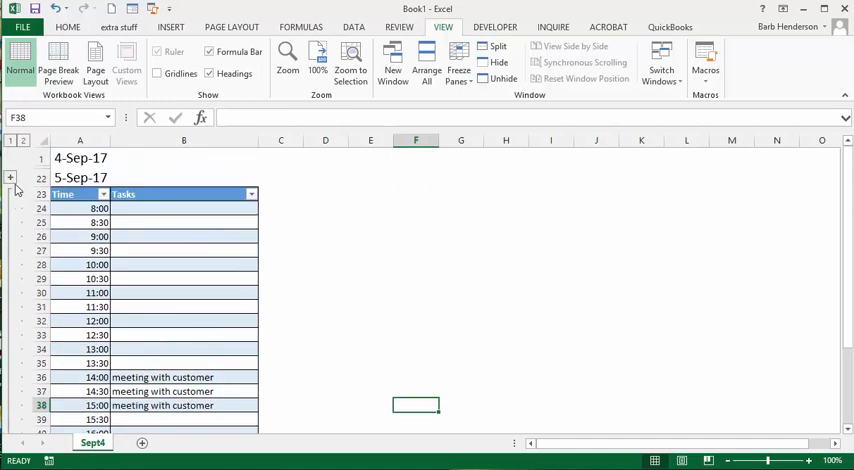
pyautogui.moveTo(308, 236)
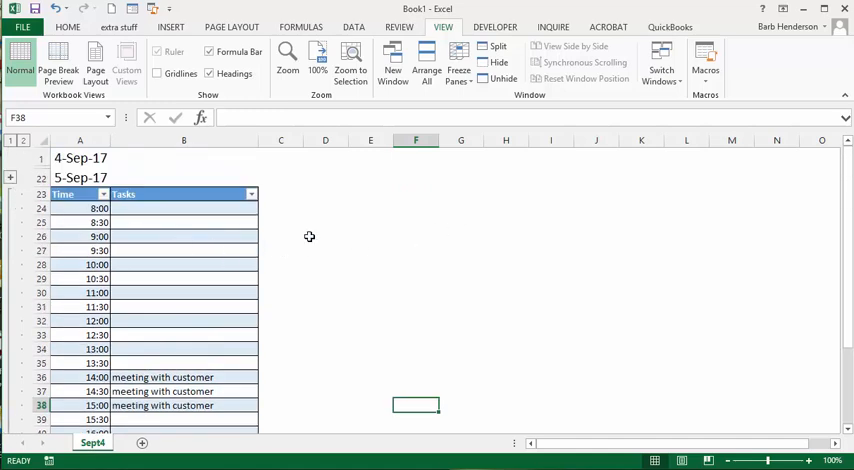
pyautogui.moveTo(294, 220)
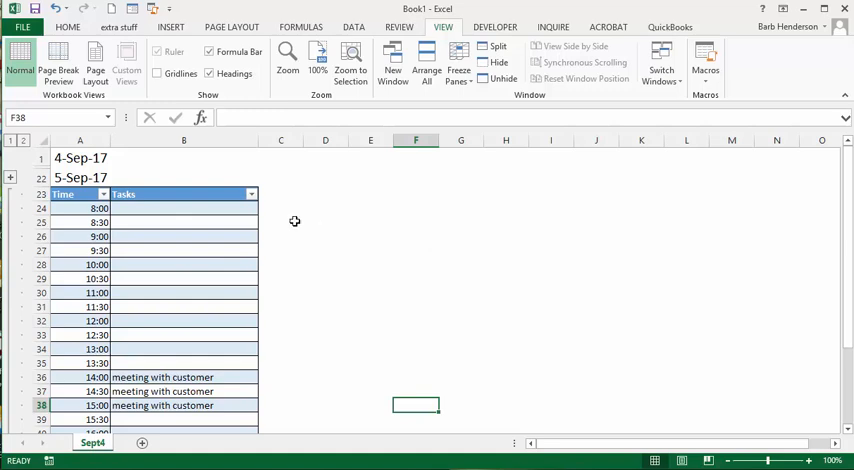
pyautogui.moveTo(58, 216)
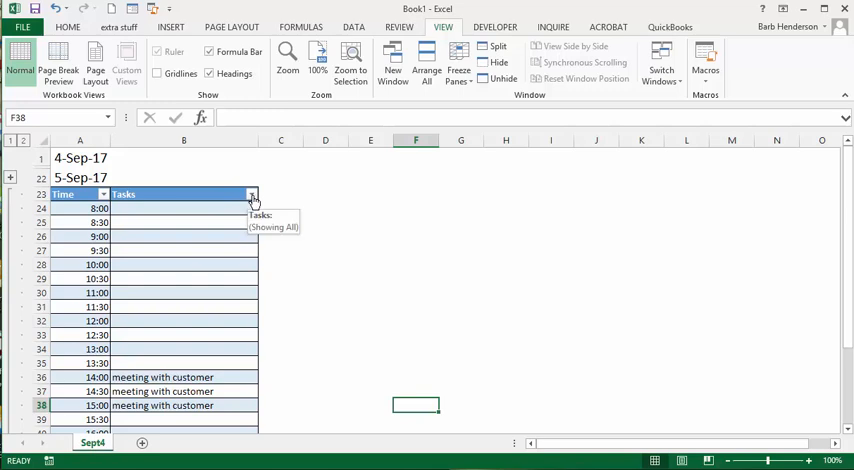
# Filter the Tasks column to show only the 'meeting with customer' rows.
pyautogui.click(252, 194)
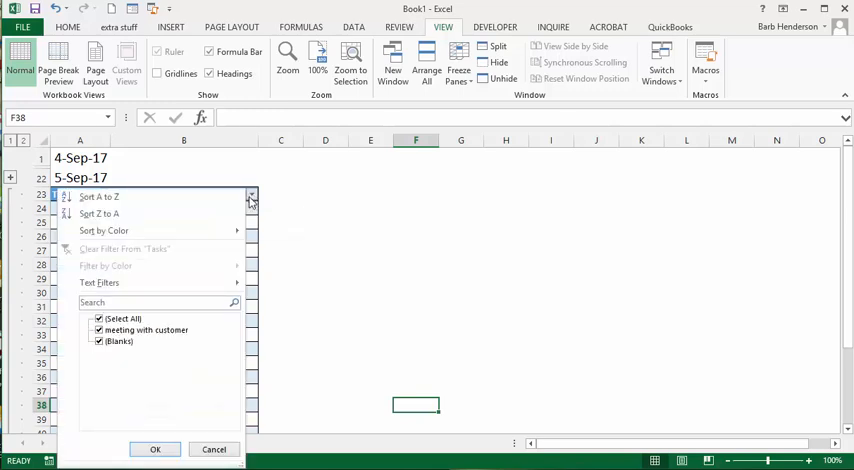
pyautogui.click(100, 318)
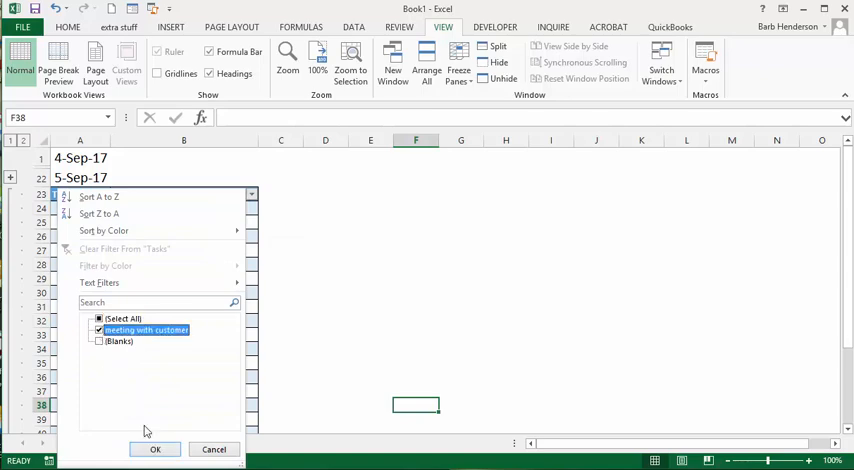
pyautogui.click(156, 448)
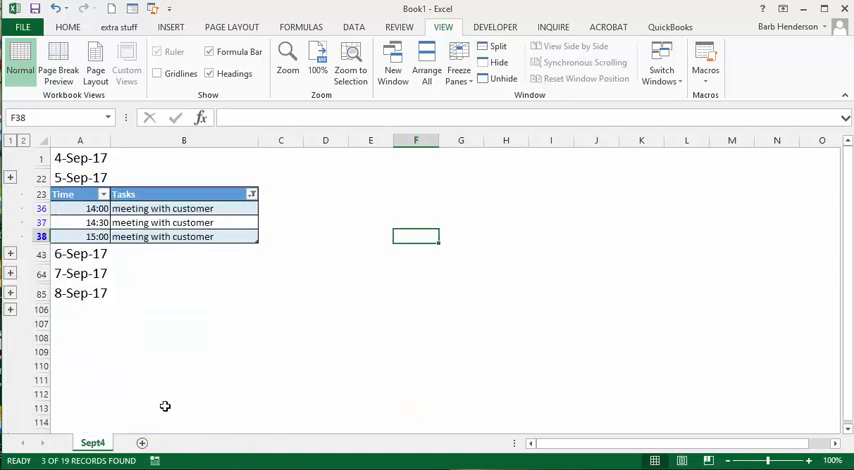
pyautogui.moveTo(96, 230)
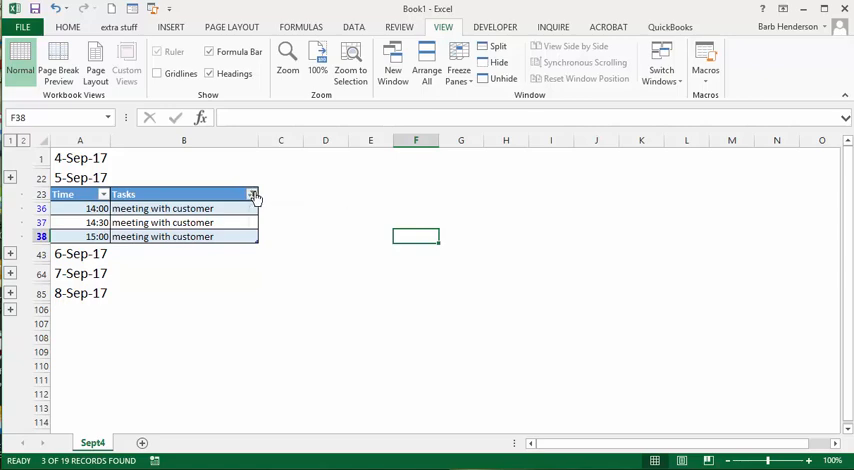
# Restore all tasks, then filter the Time column to only the 10:00 row.
pyautogui.click(252, 194)
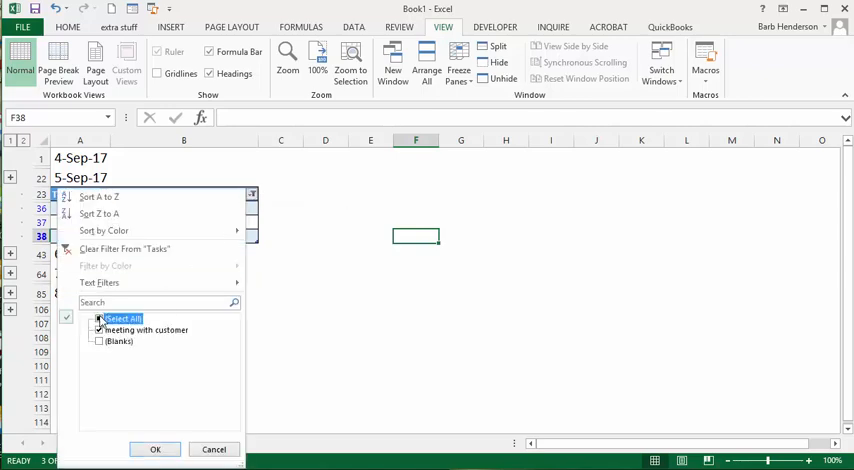
pyautogui.click(156, 448)
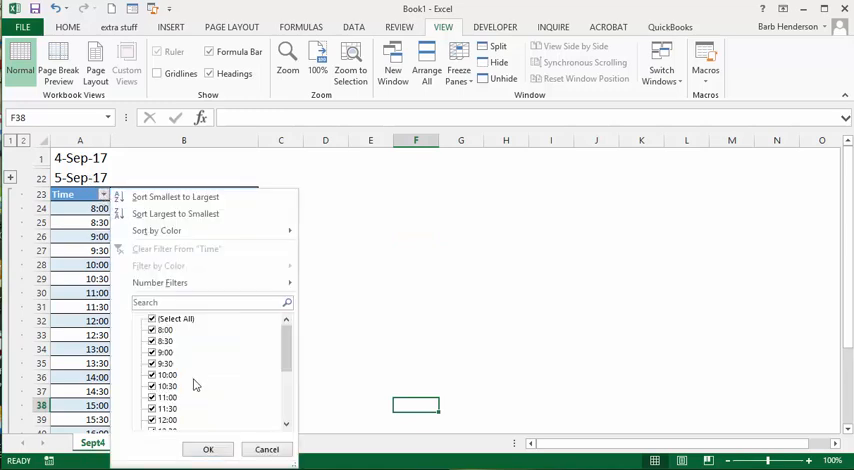
pyautogui.click(152, 318)
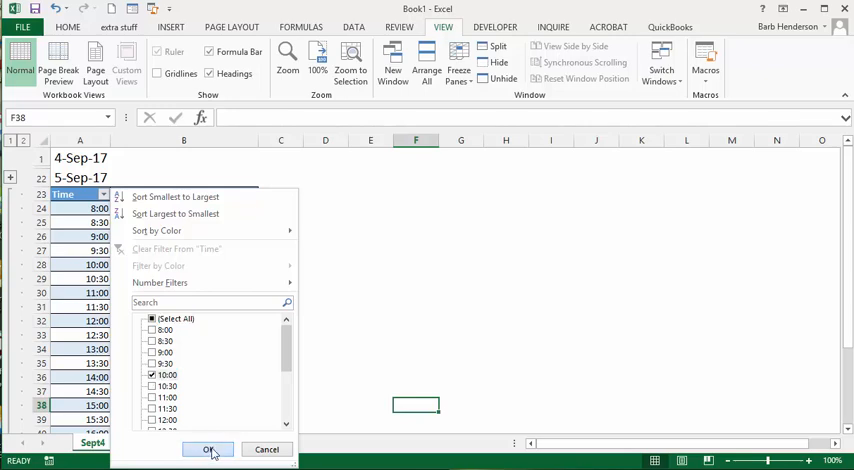
pyautogui.click(208, 448)
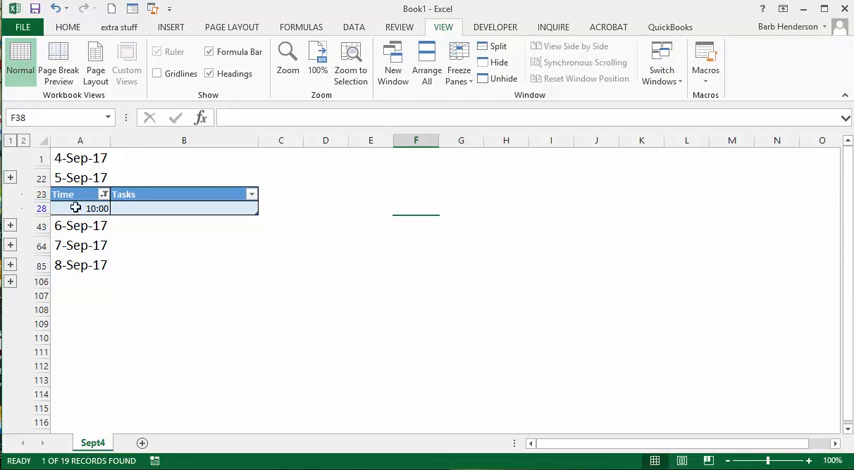
pyautogui.moveTo(142, 444)
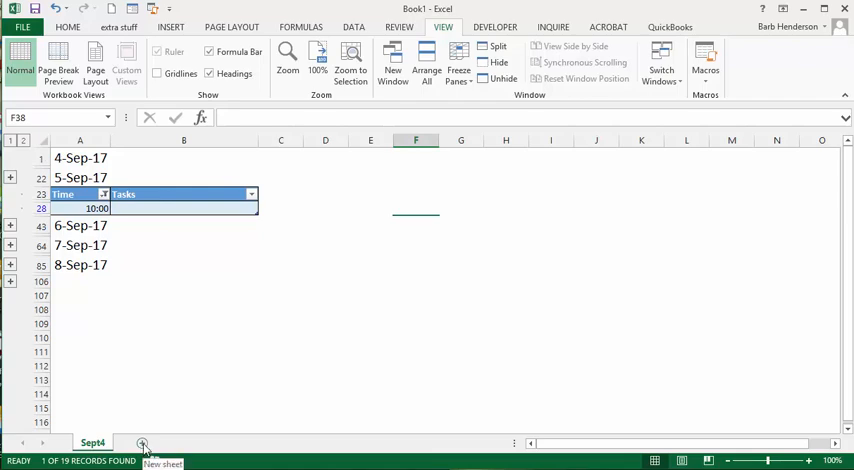
# Add a new sheet and enter the date 9/11/2017 in cell A1.
pyautogui.click(144, 444)
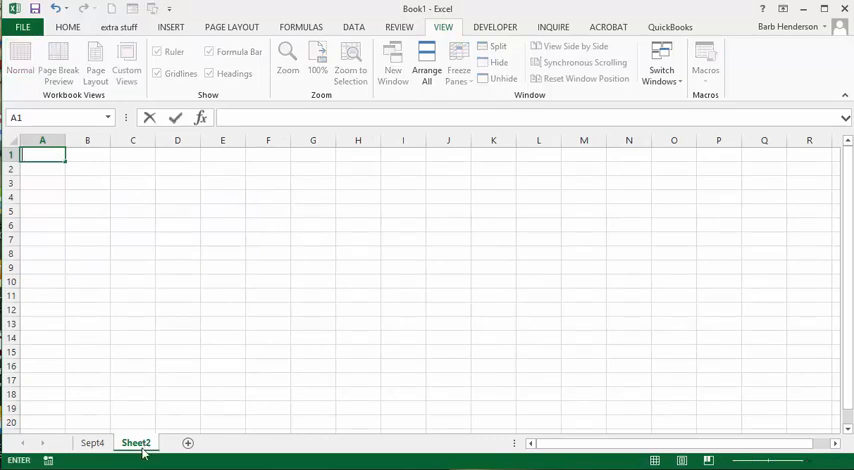
pyautogui.write('9/11/2017')
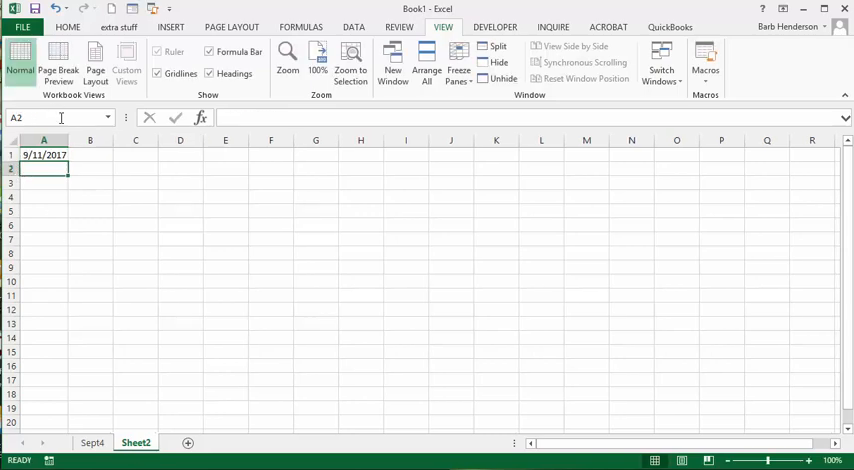
pyautogui.click(44, 154)
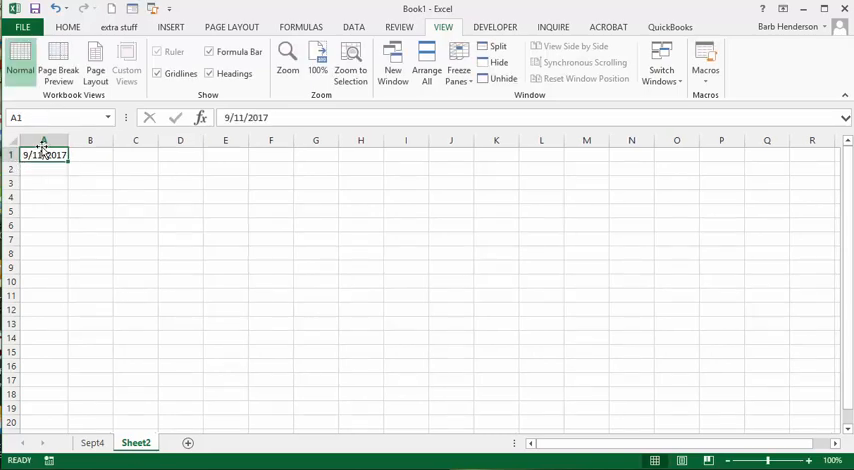
# Format A1 with the dd-Mmm-yy date type so it reads 11-Sep-17.
pyautogui.rightClick(44, 156)
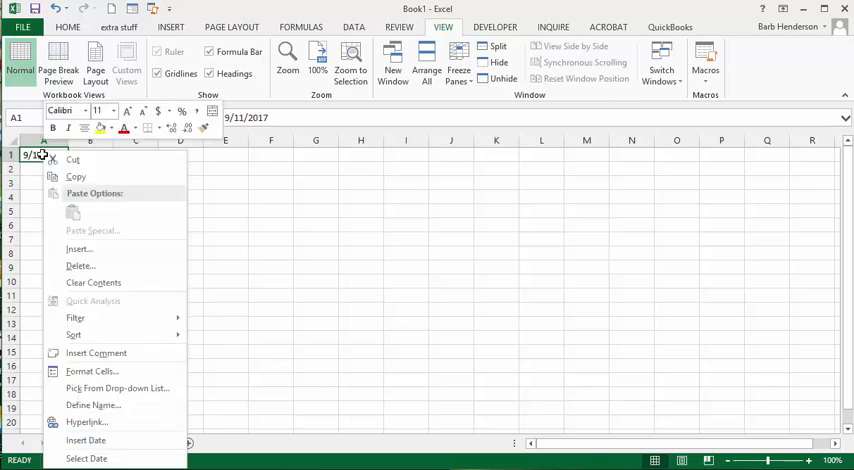
pyautogui.moveTo(92, 372)
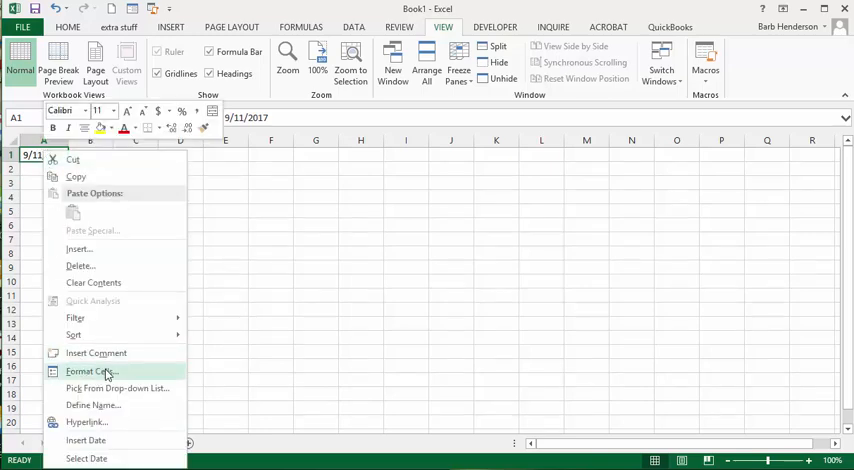
pyautogui.click(92, 372)
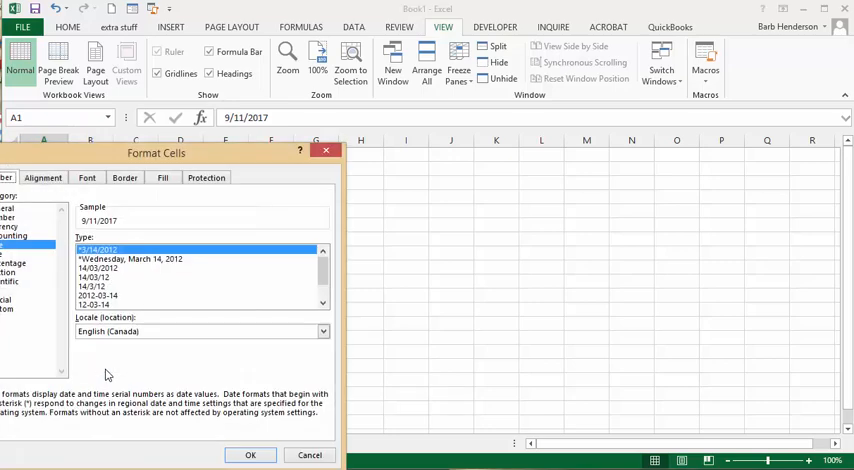
pyautogui.scroll(-3)
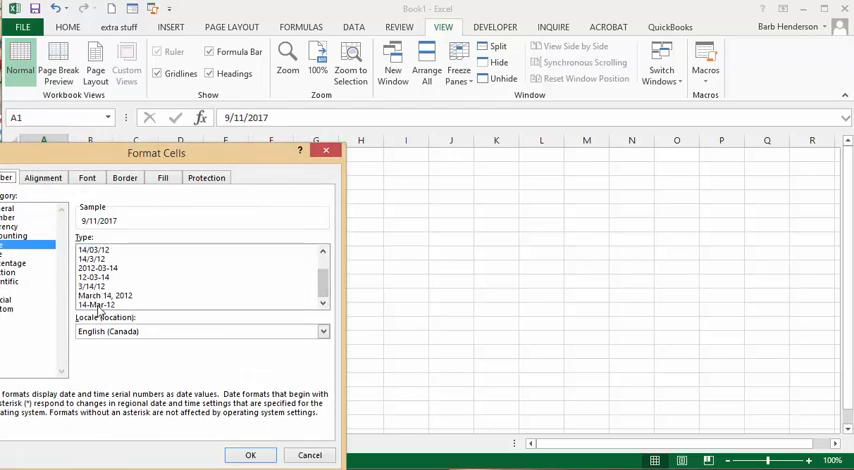
pyautogui.click(98, 304)
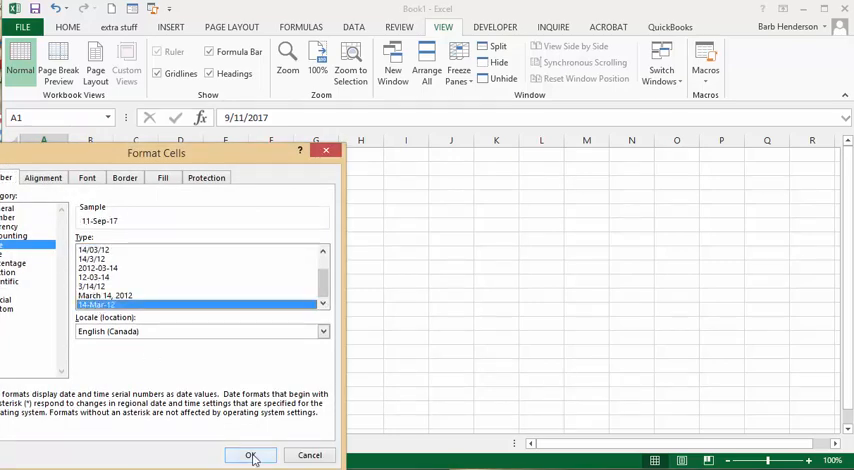
pyautogui.click(252, 456)
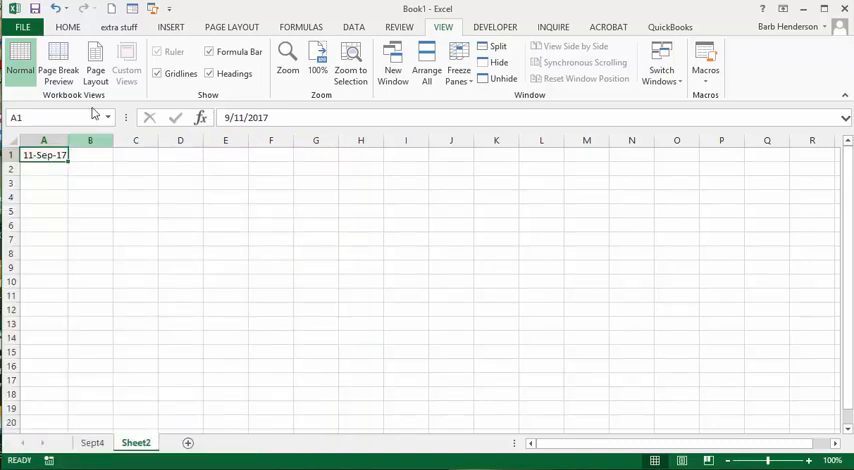
# Give the 11-Sep-17 date in A1 a larger font size from the Home ribbon.
pyautogui.click(68, 28)
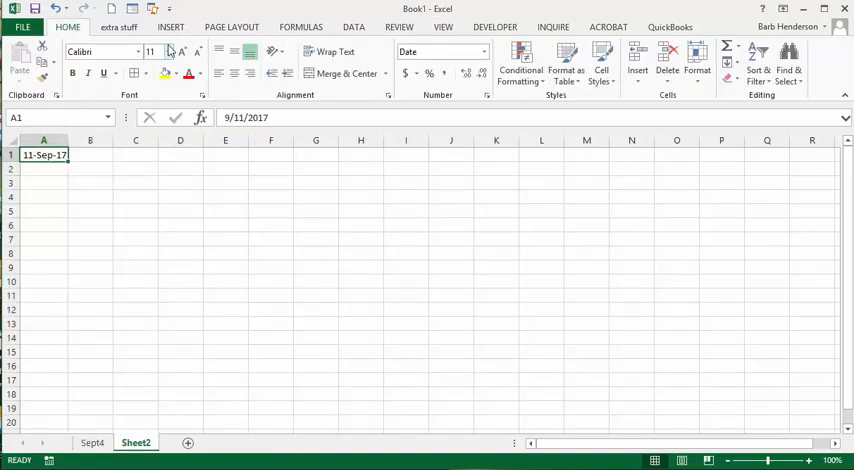
pyautogui.click(164, 52)
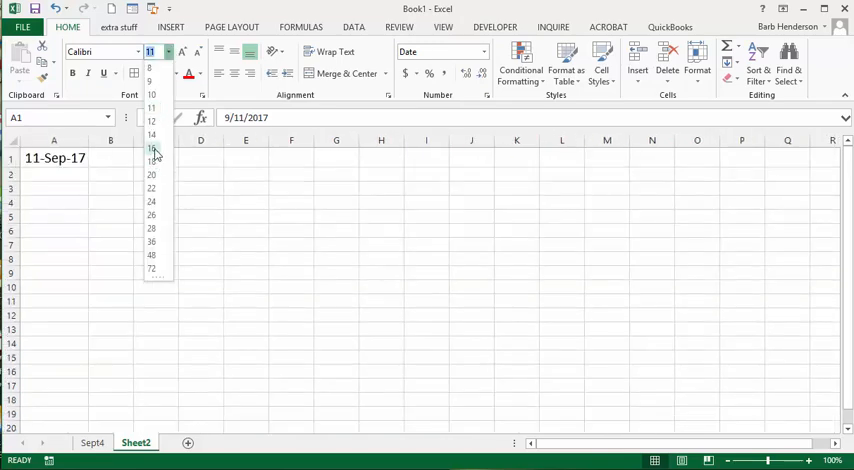
pyautogui.click(152, 148)
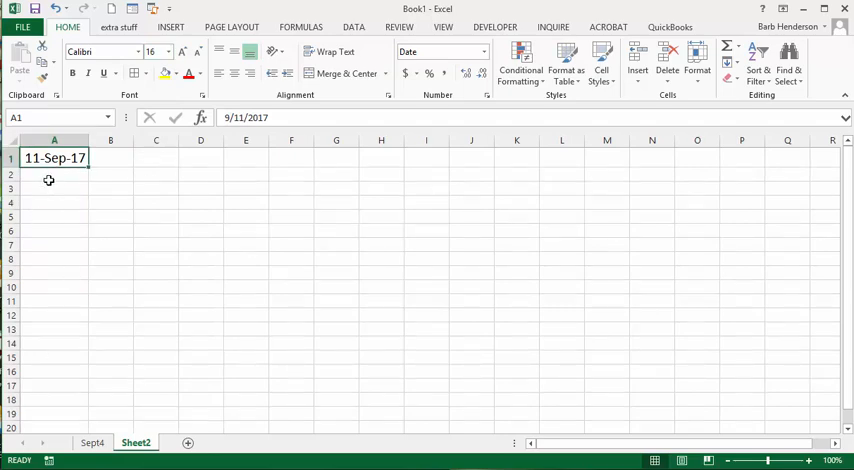
pyautogui.click(54, 176)
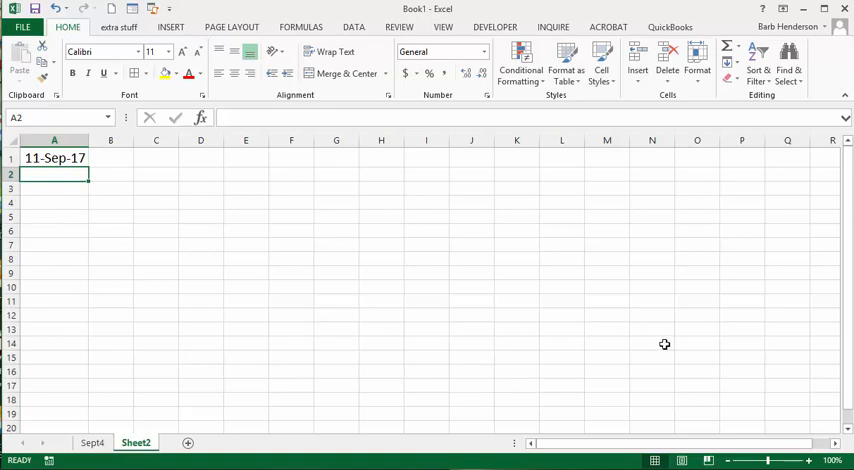
# Enter 'time' in A2 and 'Task' in B2, widening column B for task entries.
pyautogui.write('time')
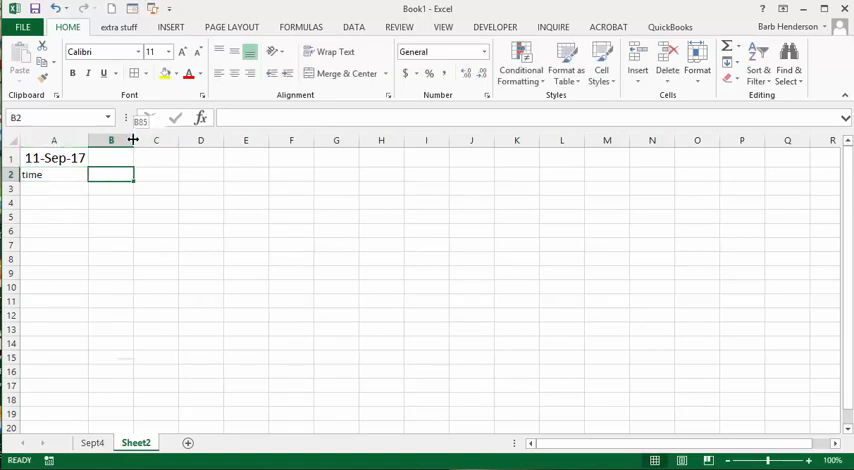
pyautogui.moveTo(132, 140); pyautogui.dragTo(230, 140)
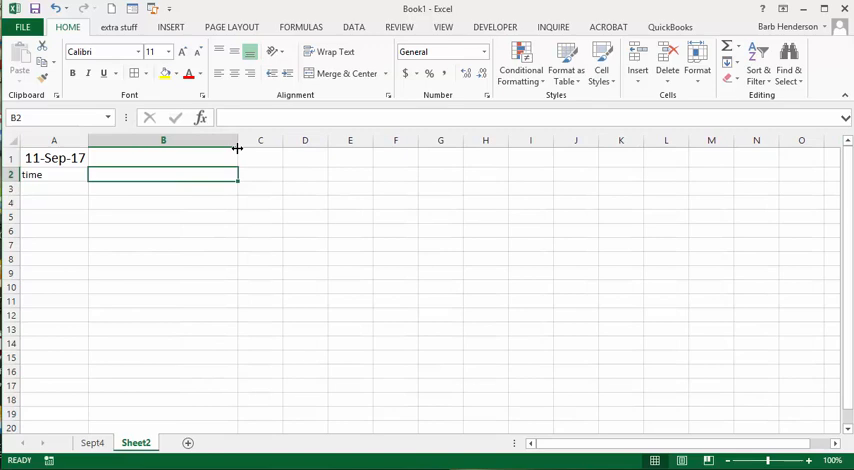
pyautogui.write('T')
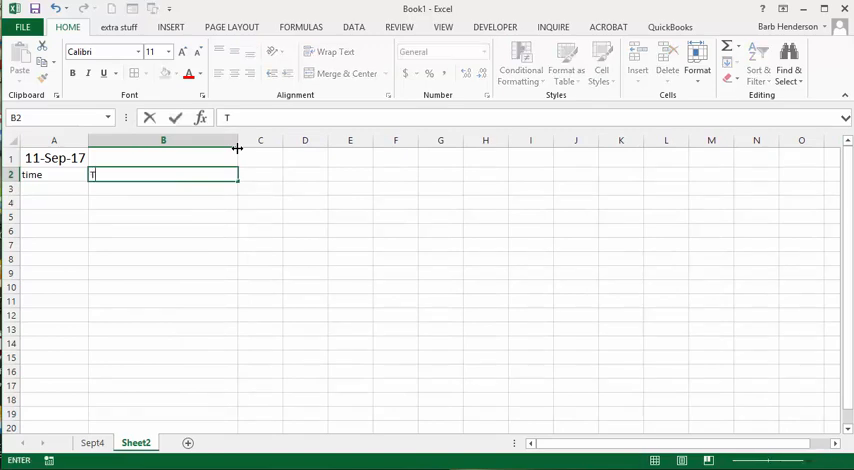
pyautogui.write('ask')
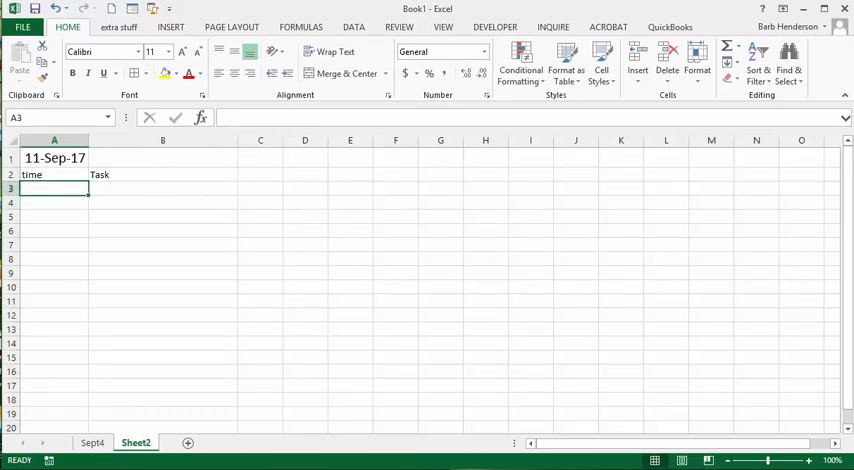
# Enter 8:00 and 8:30, then fill half-hour times down to 17:00 in row 21.
pyautogui.write('8')
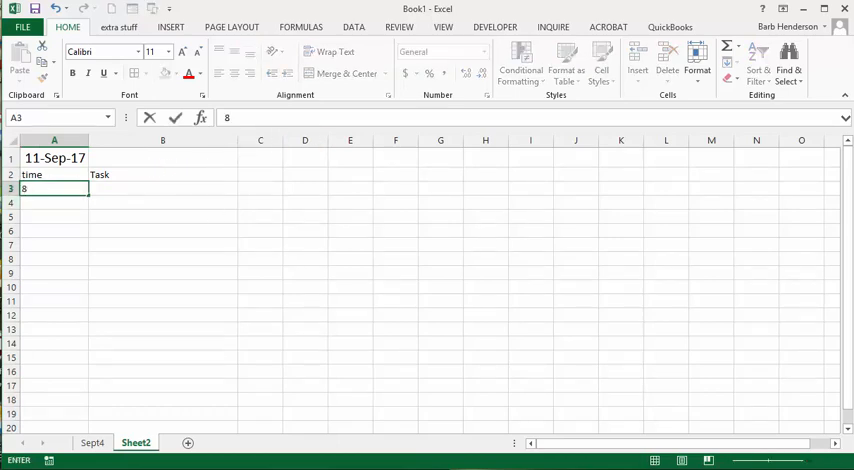
pyautogui.write(':00')
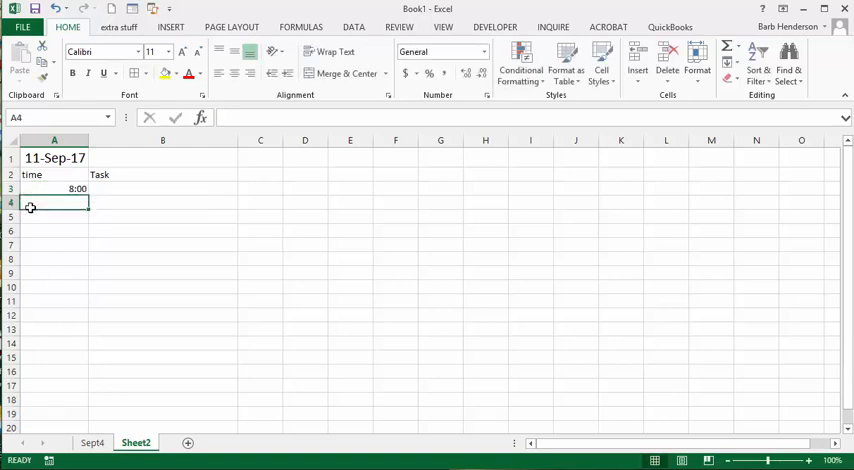
pyautogui.write('8:30')
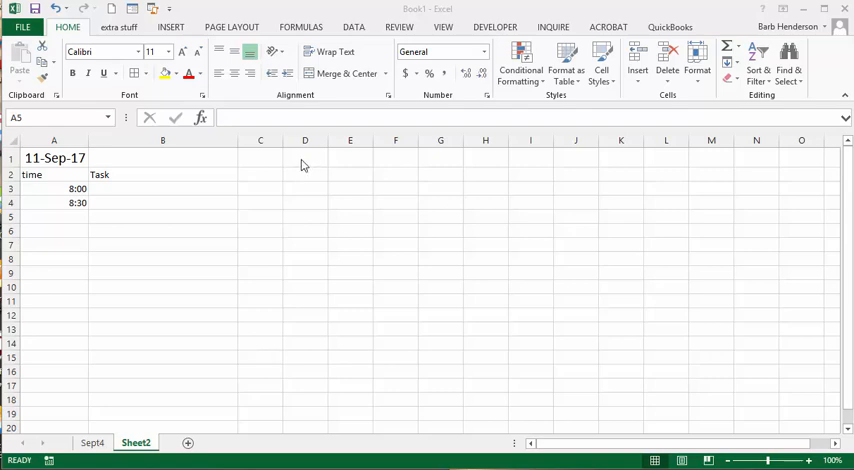
pyautogui.click(76, 188)
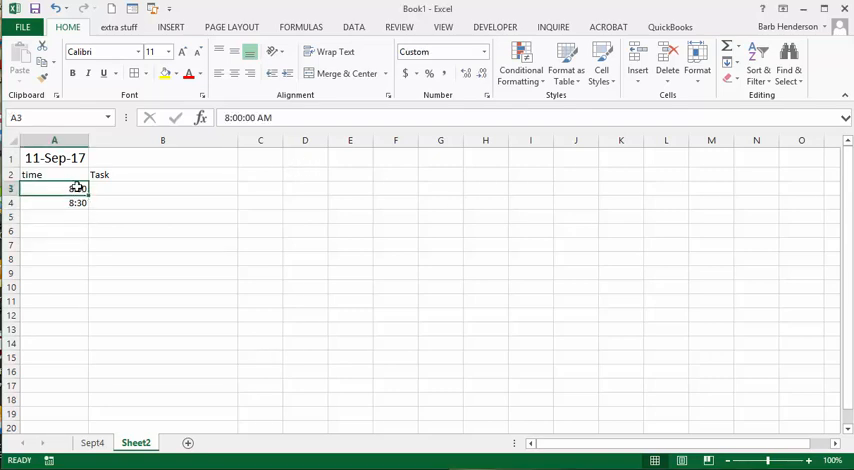
pyautogui.moveTo(54, 188); pyautogui.dragTo(54, 204)
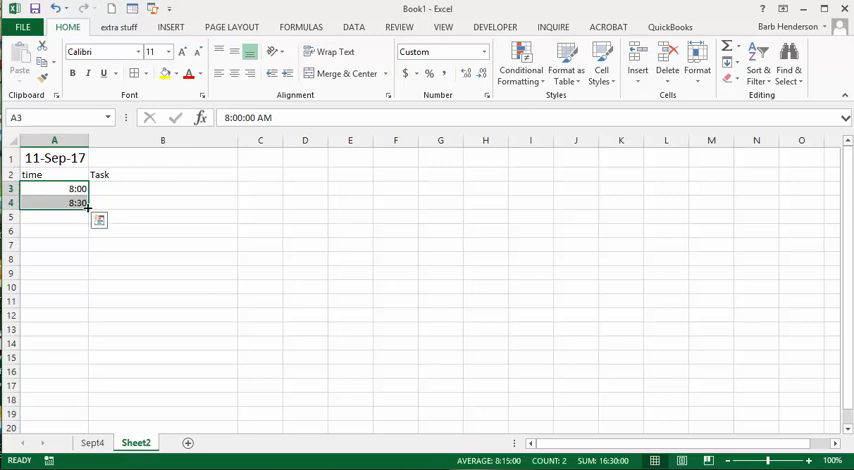
pyautogui.moveTo(88, 208); pyautogui.dragTo(84, 424)
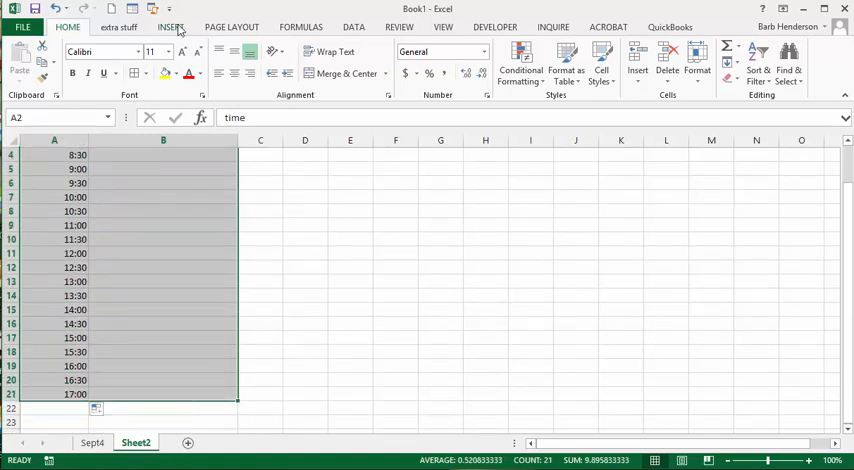
# Convert the A2:B21 Time/Task range into a table with headers via Insert > Table.
pyautogui.click(170, 28)
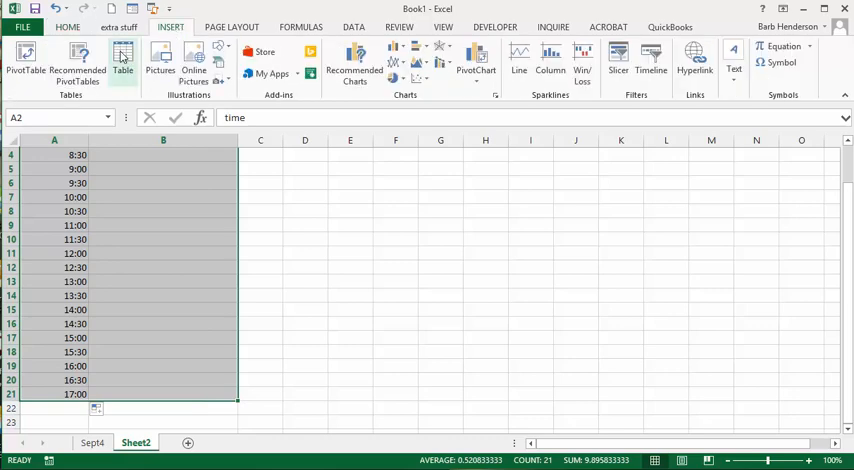
pyautogui.click(124, 60)
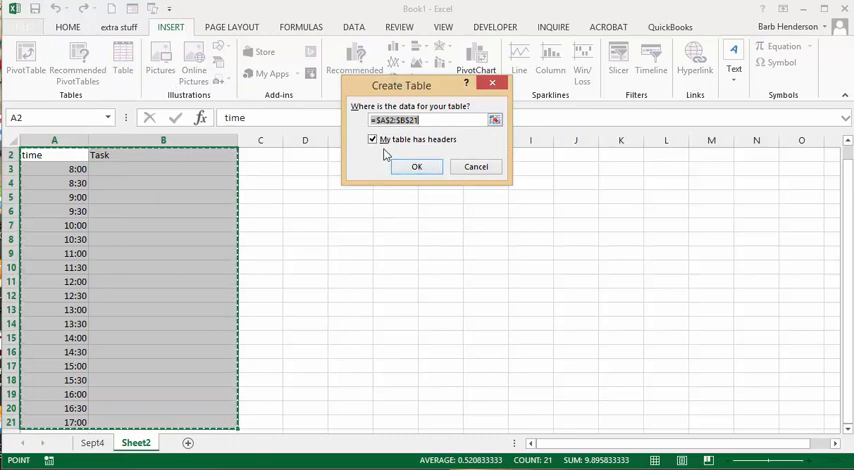
pyautogui.moveTo(392, 204)
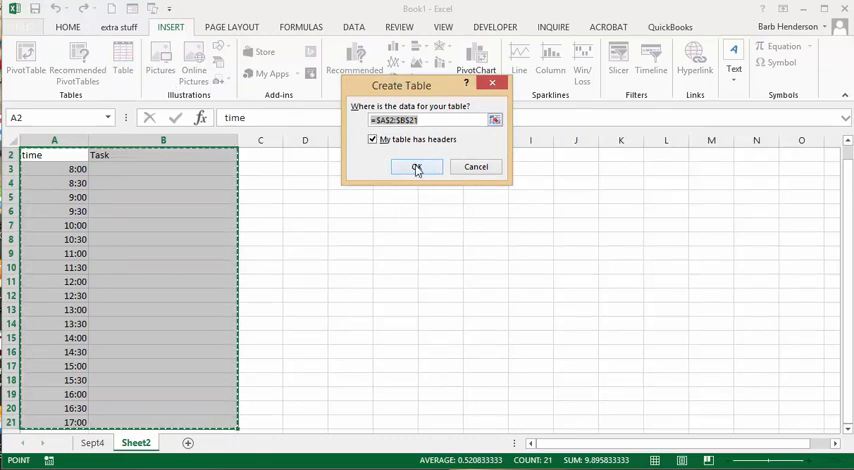
pyautogui.click(416, 166)
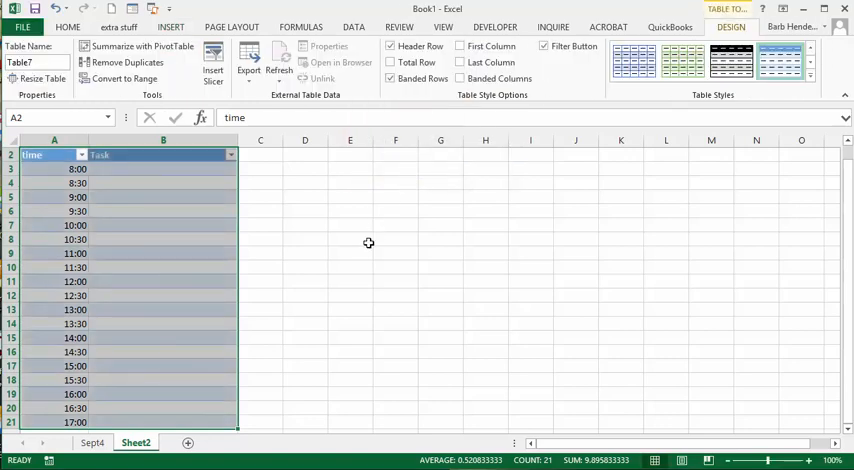
# Go to the Data ribbon to group the 11-Sep-17 table rows.
pyautogui.scroll(-3)
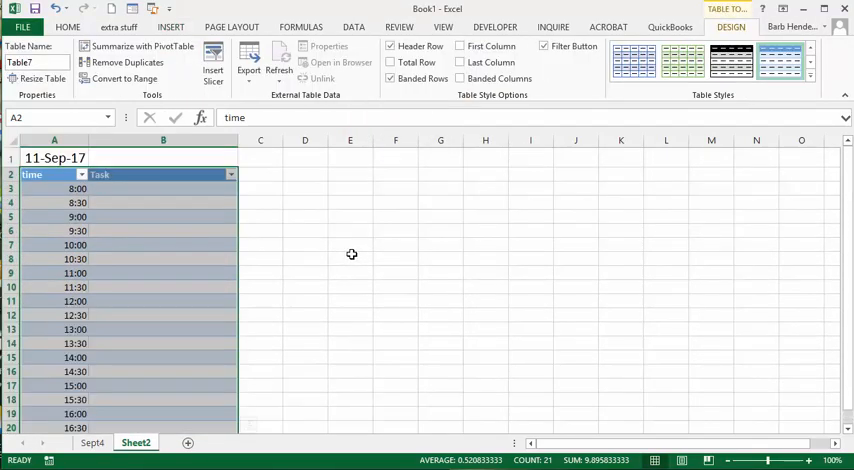
pyautogui.moveTo(348, 250)
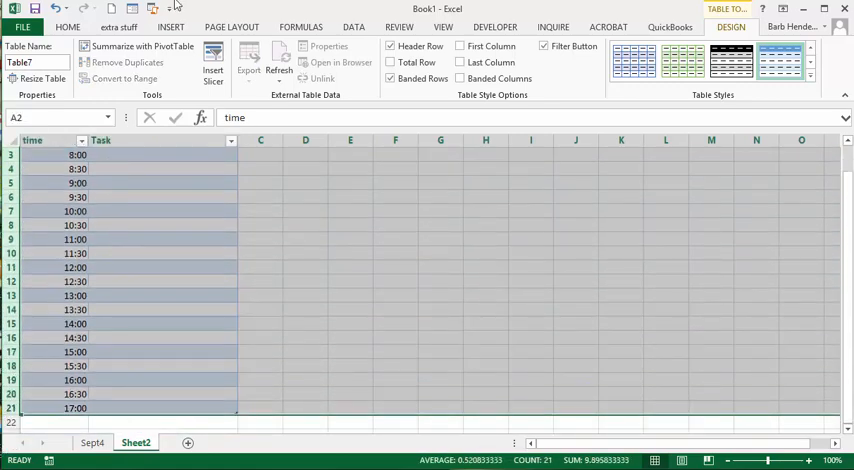
pyautogui.click(352, 28)
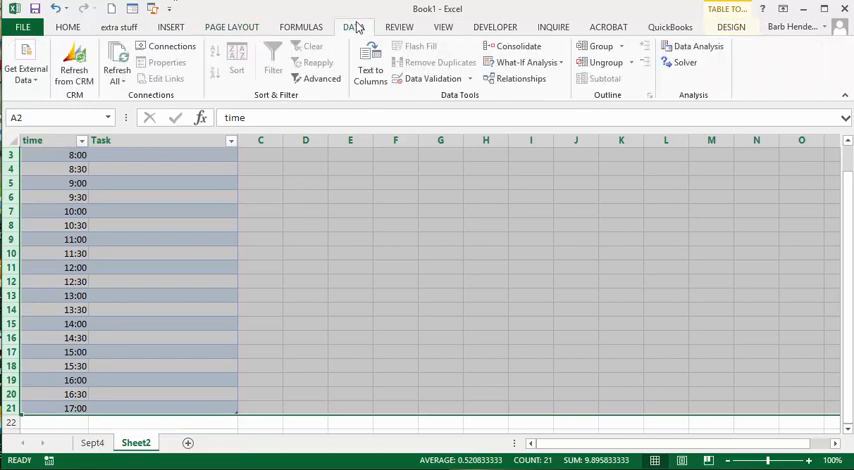
pyautogui.moveTo(600, 48)
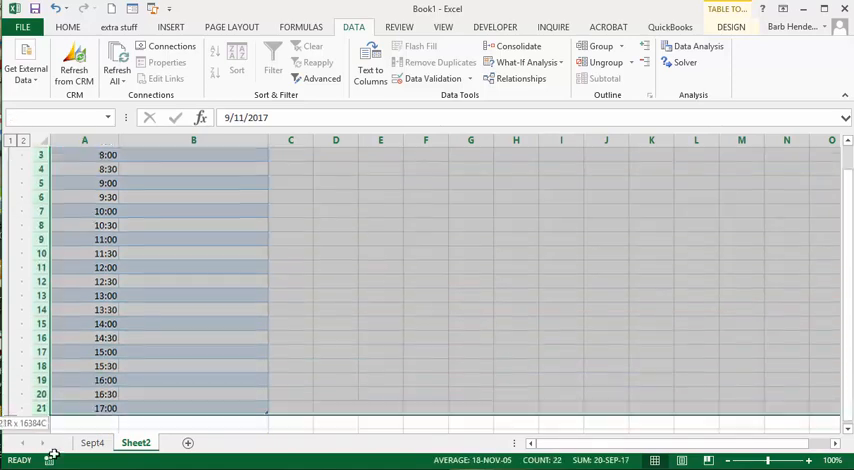
# Paste the copied section at row 23 and date the copy 9/12/2017.
pyautogui.scroll(-3)
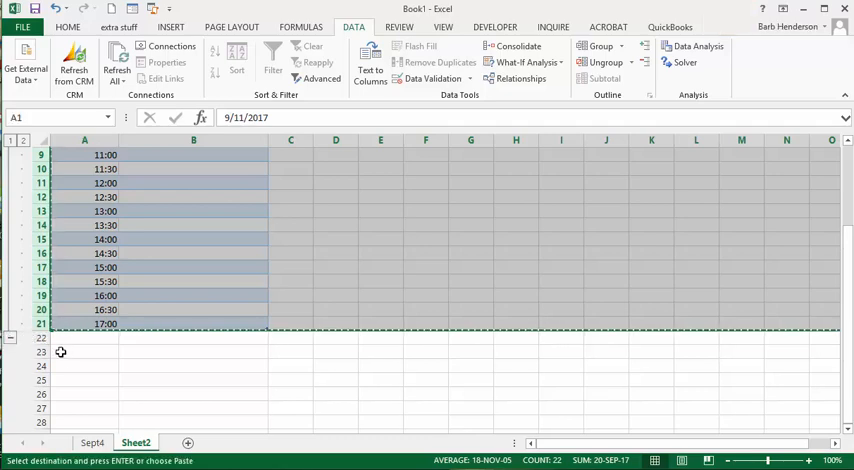
pyautogui.click(84, 352)
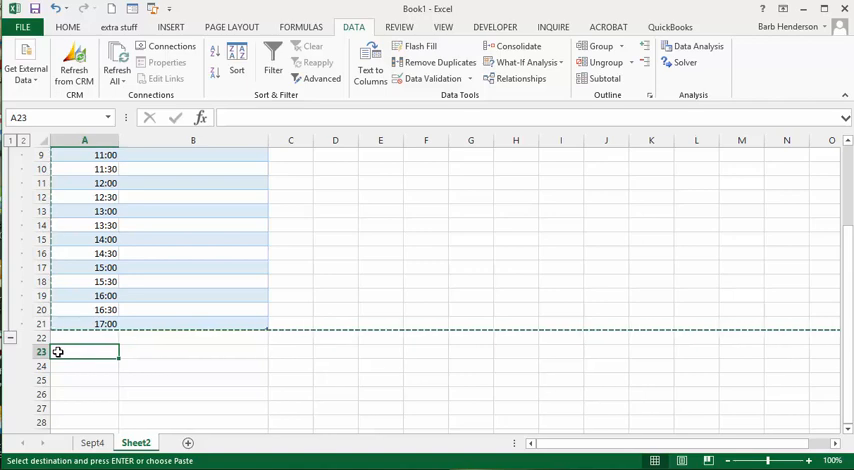
pyautogui.press('ctrl+v')
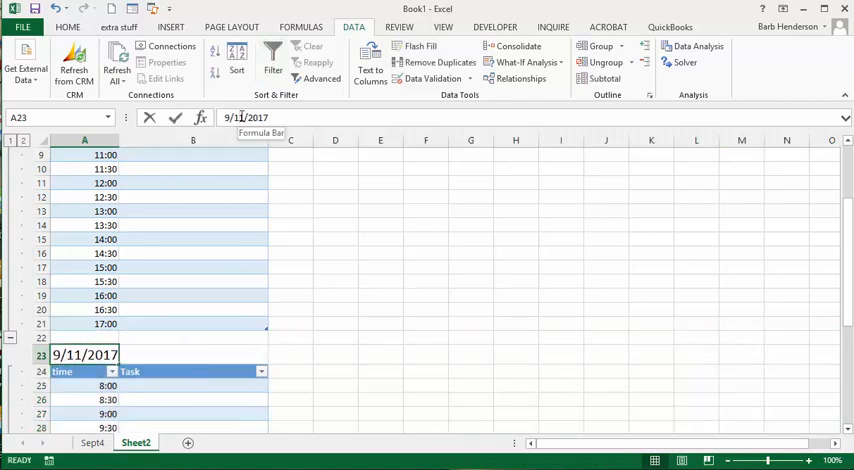
pyautogui.write('9/12/2017')
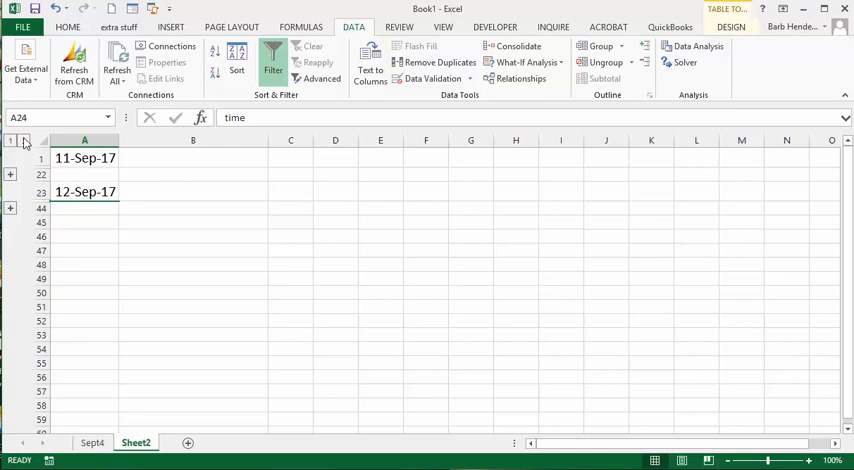
pyautogui.click(10, 174)
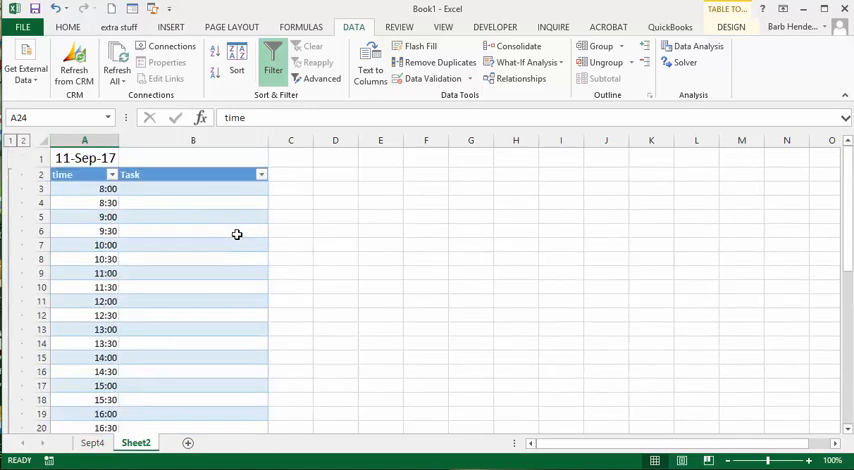
pyautogui.moveTo(224, 230)
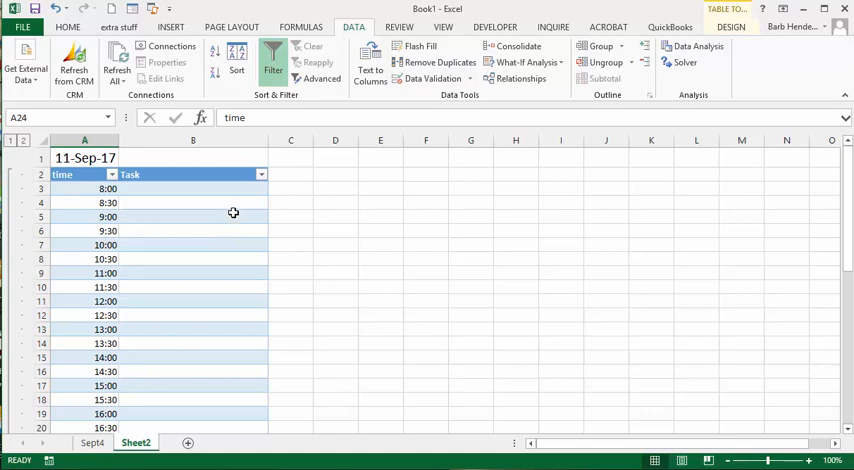
pyautogui.scroll(-3)
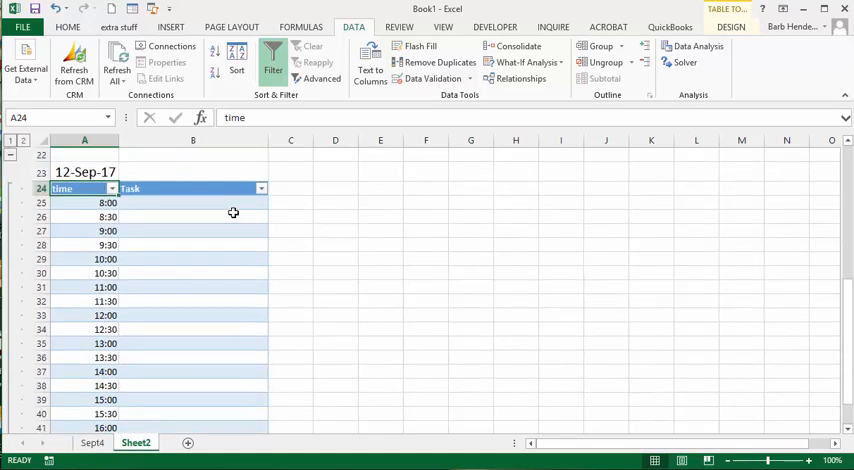
pyautogui.scroll(3)
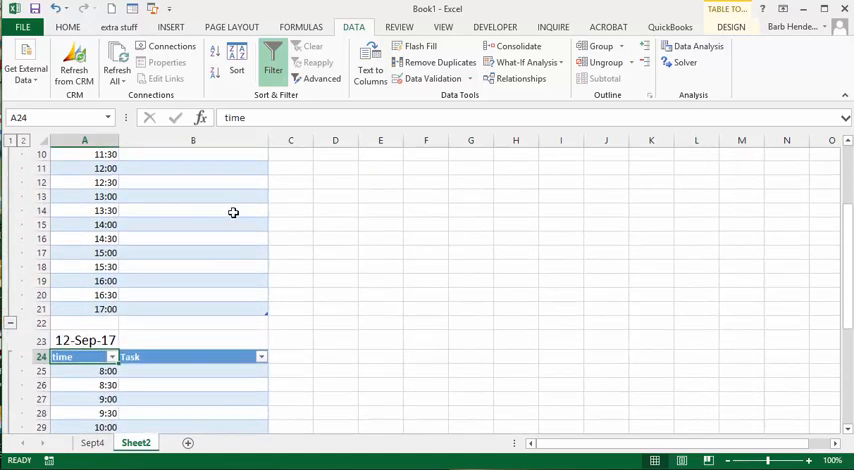